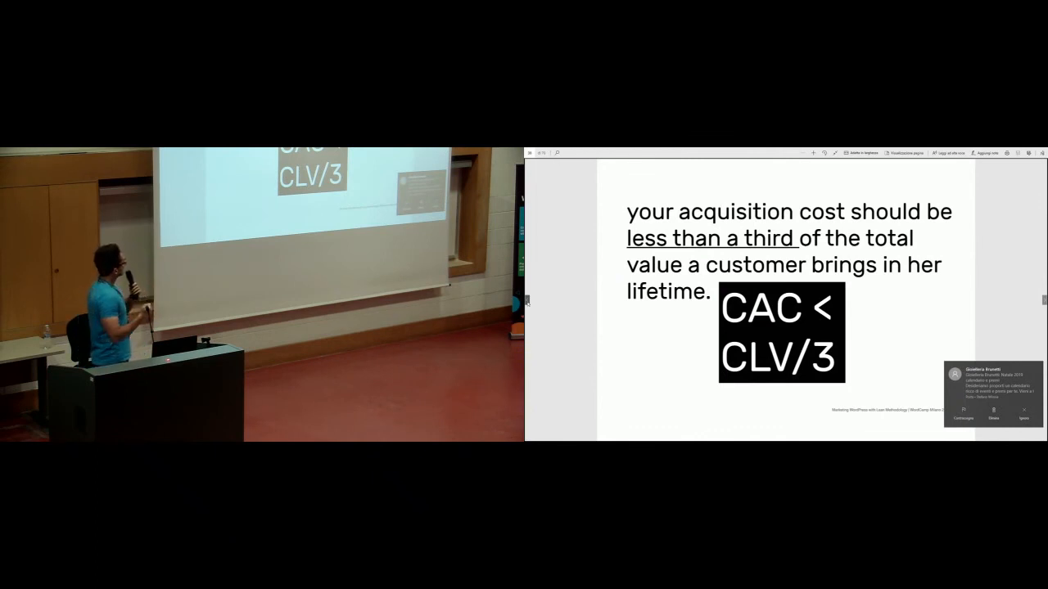
Advance two slides to the one on AdWord campaigns using a competitor's keyword.
{"action": "left_click", "coordinate": [1020, 426]}
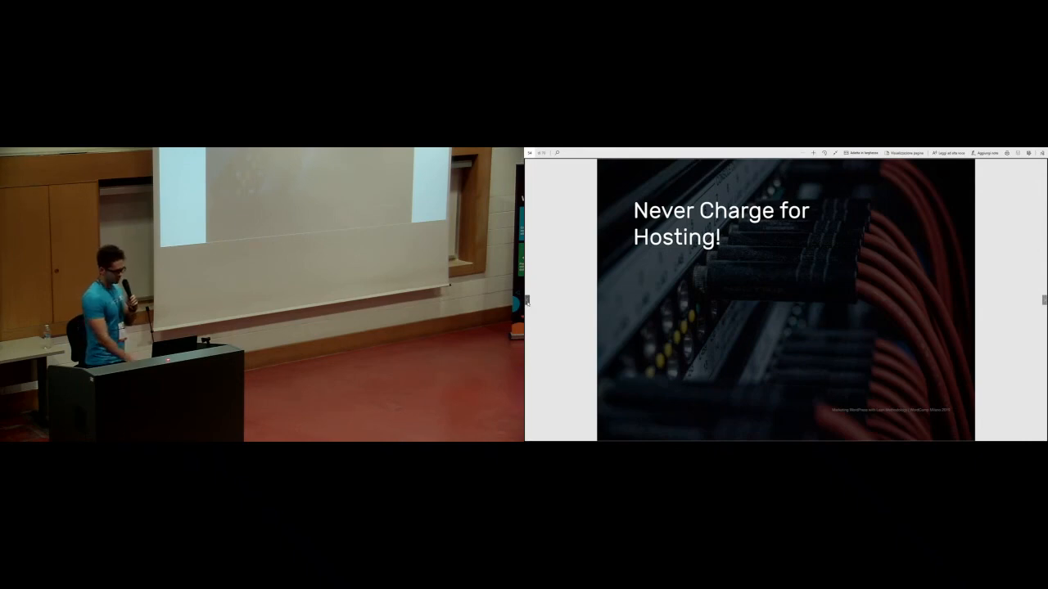
{"action": "key", "text": "Right"}
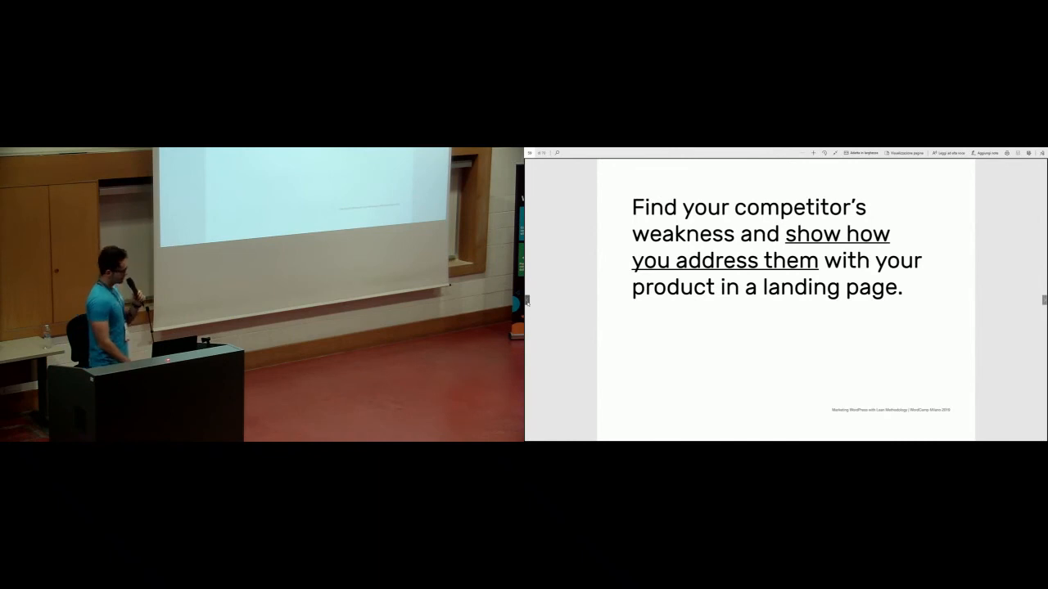
{"action": "key", "text": "Right"}
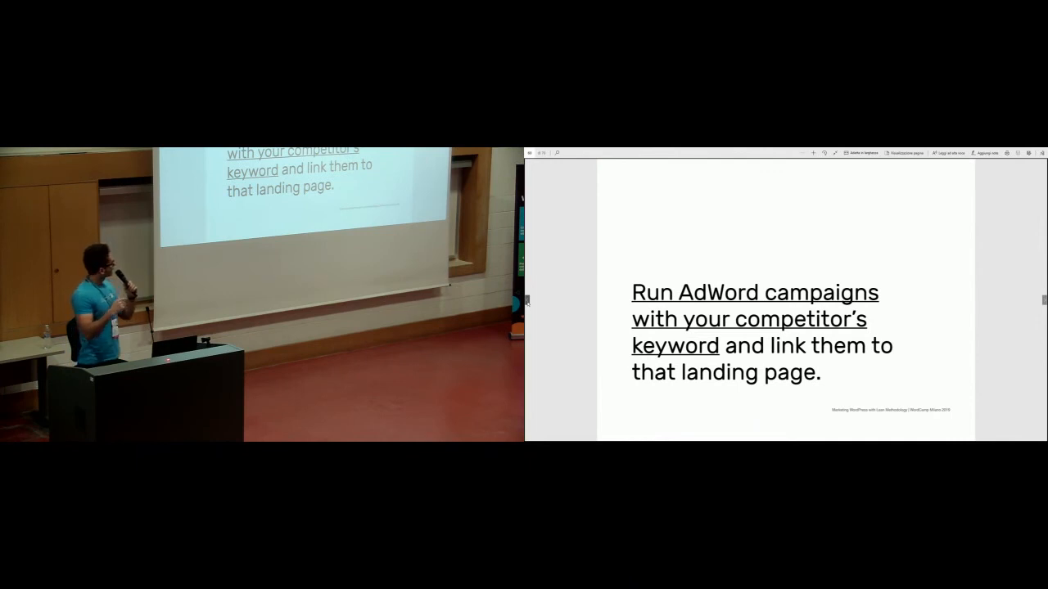